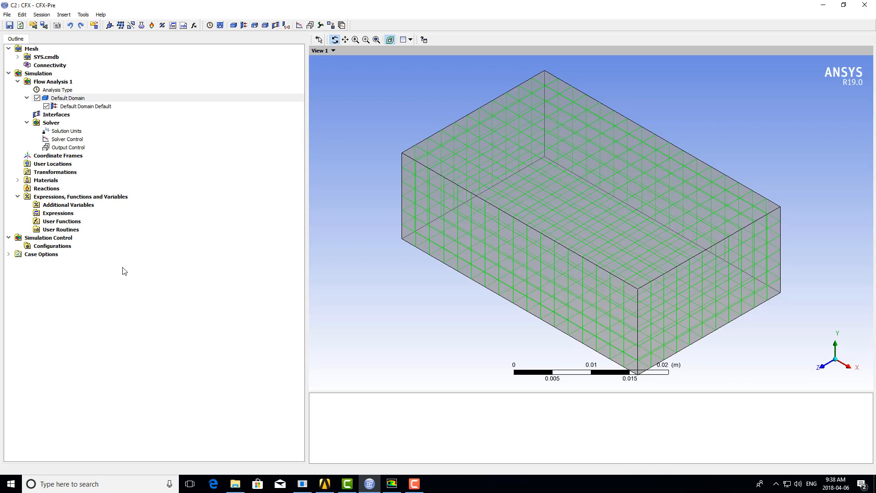
# Open Default Domain's Fluid Models turbulence options and choose Shear Stress Transport over k-Epsilon
pyautogui.click(67, 98)
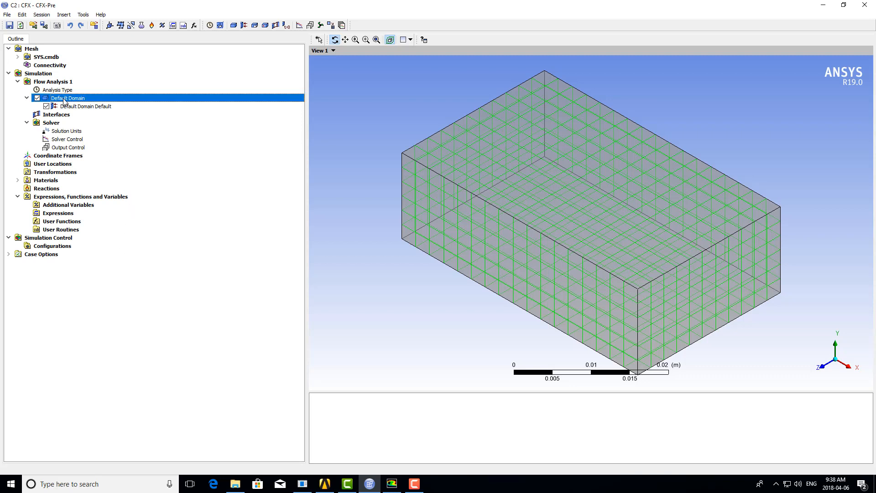
pyautogui.doubleClick(67, 98)
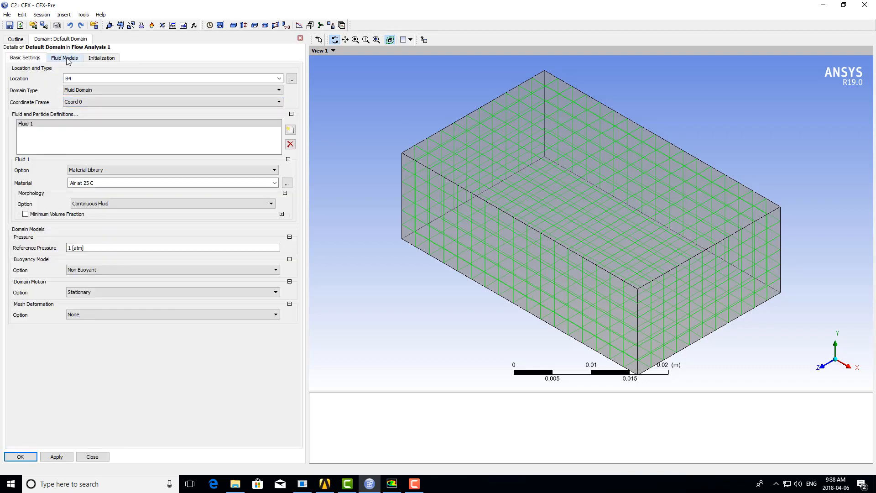
pyautogui.click(64, 57)
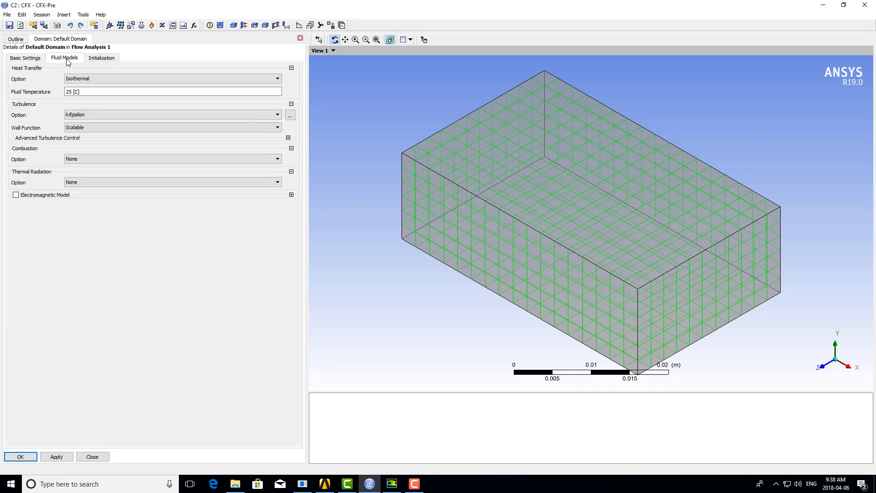
pyautogui.click(167, 114)
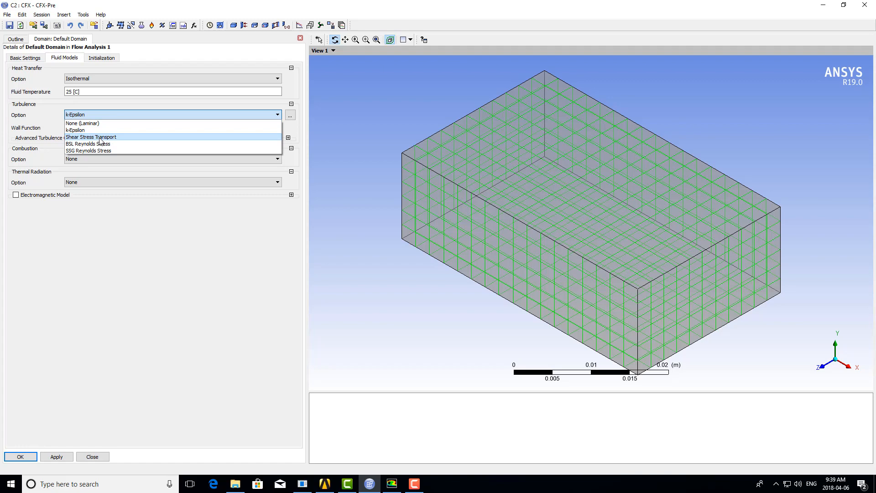
pyautogui.click(91, 137)
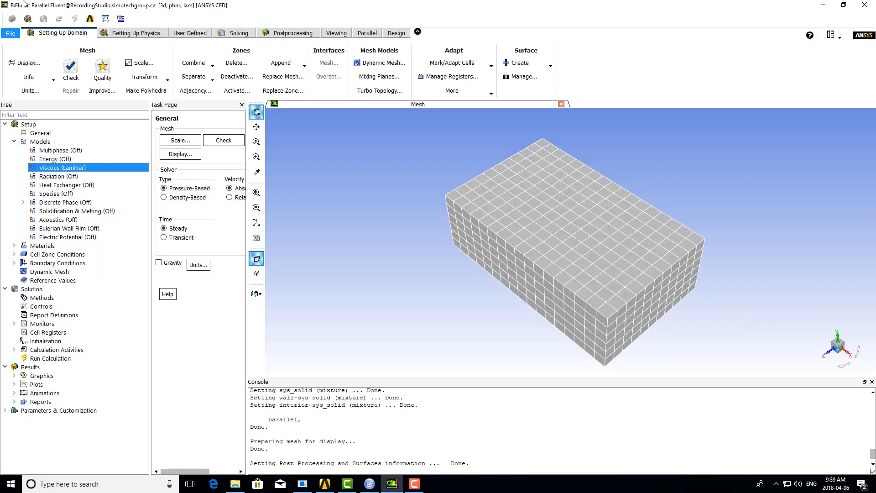
# Change Fluent's Viscous model from Laminar to k-epsilon (2 eqn)
pyautogui.click(56, 159)
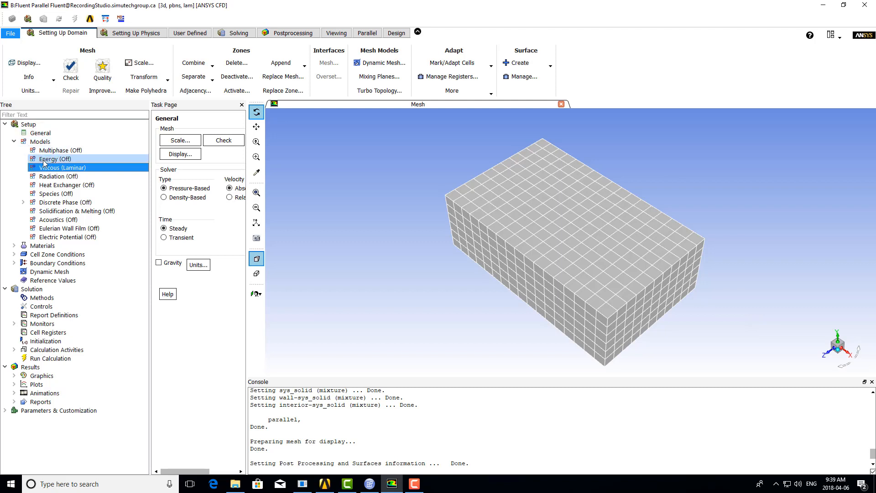
pyautogui.click(62, 167)
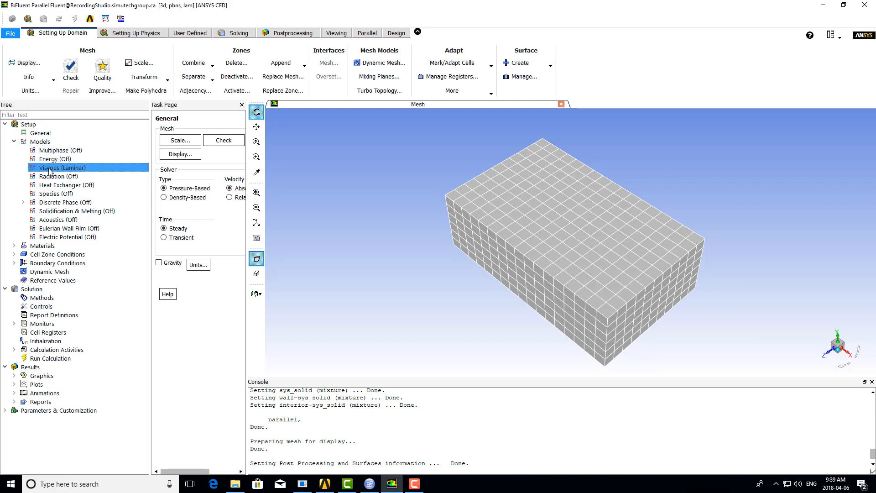
pyautogui.doubleClick(62, 168)
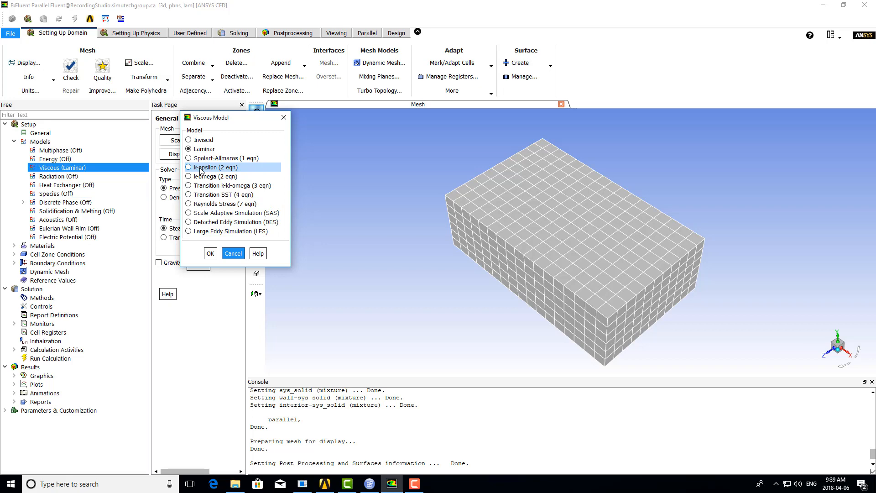
pyautogui.click(188, 167)
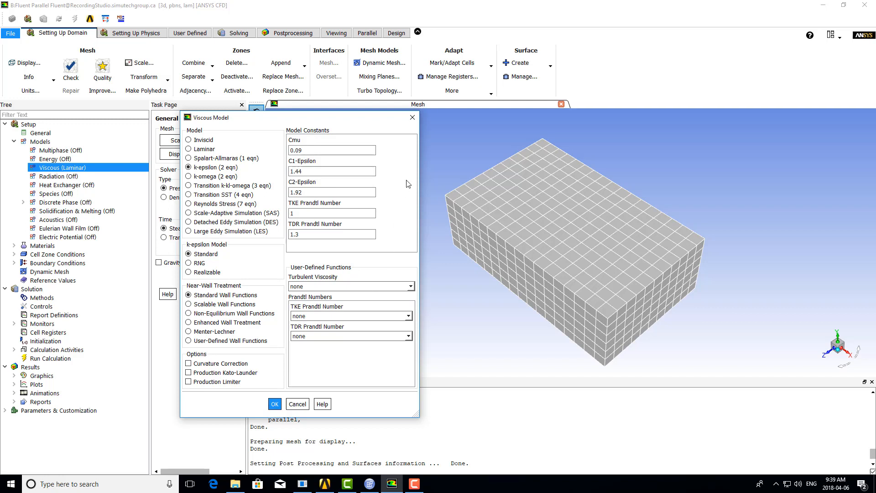
pyautogui.moveTo(290, 134)
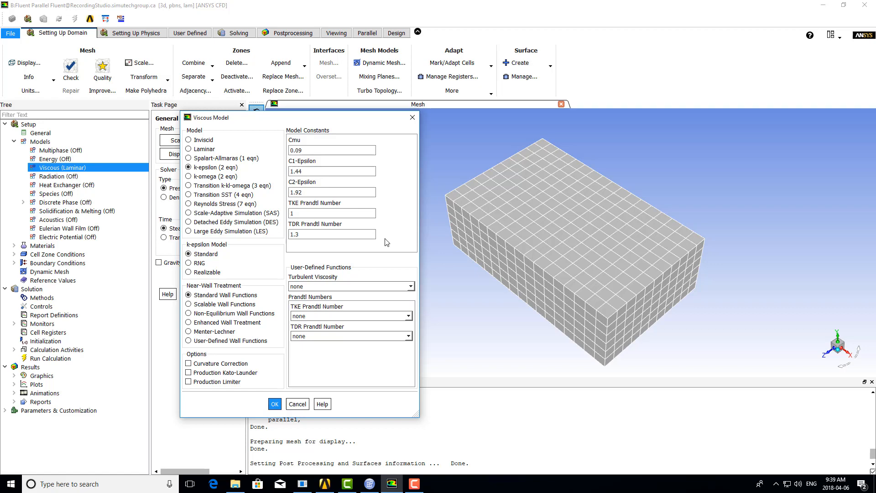
pyautogui.moveTo(215, 177)
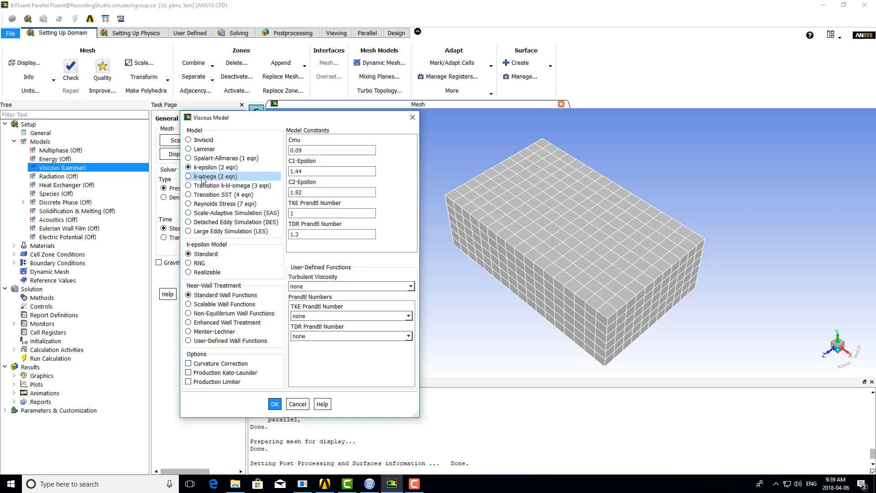
# Switch the Viscous Model to k-omega (2 eqn) with the SST variant
pyautogui.click(189, 176)
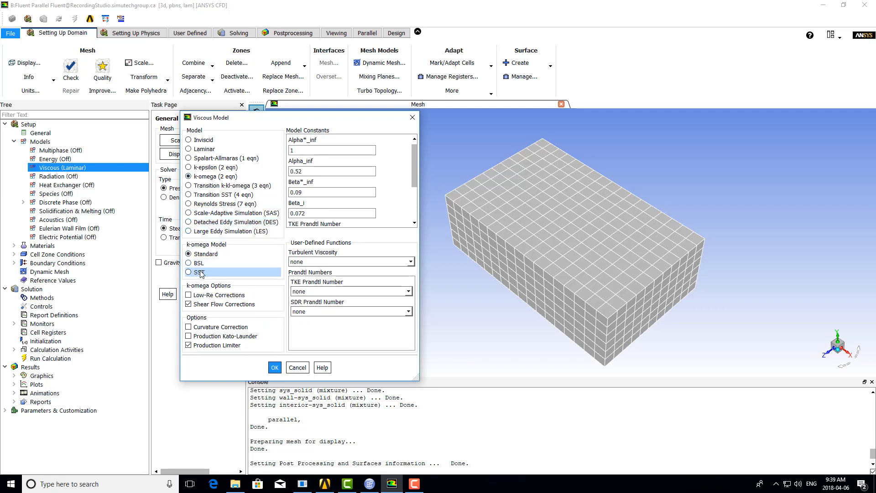
pyautogui.click(189, 272)
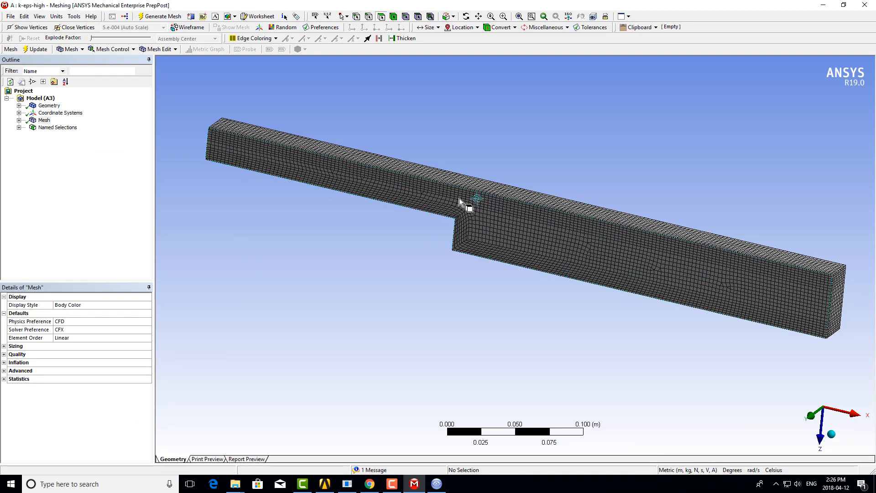
pyautogui.moveTo(356, 179)
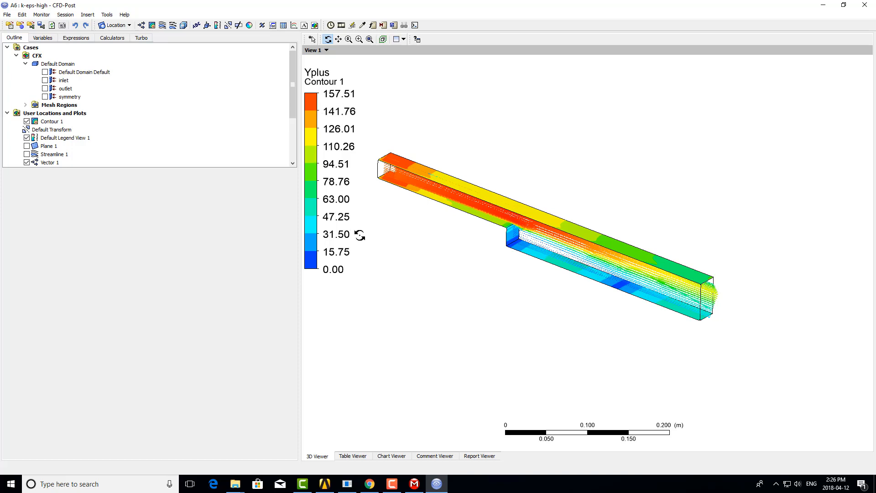
pyautogui.moveTo(398, 179)
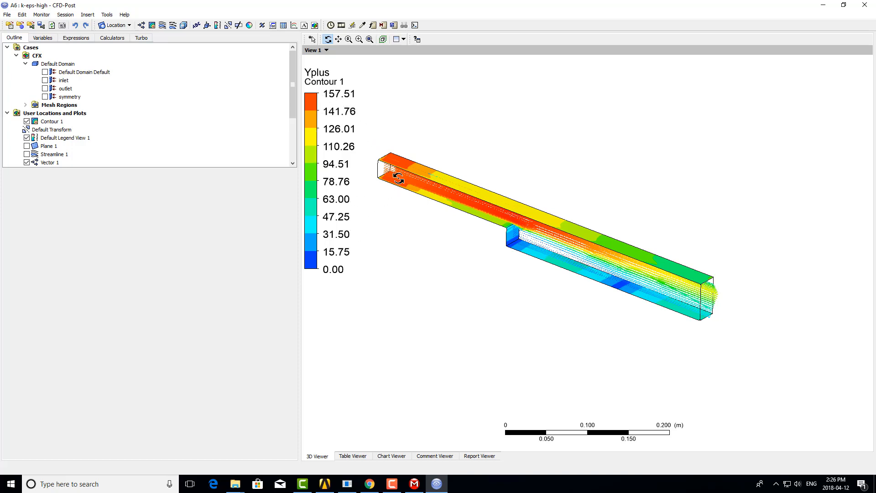
pyautogui.moveTo(633, 259)
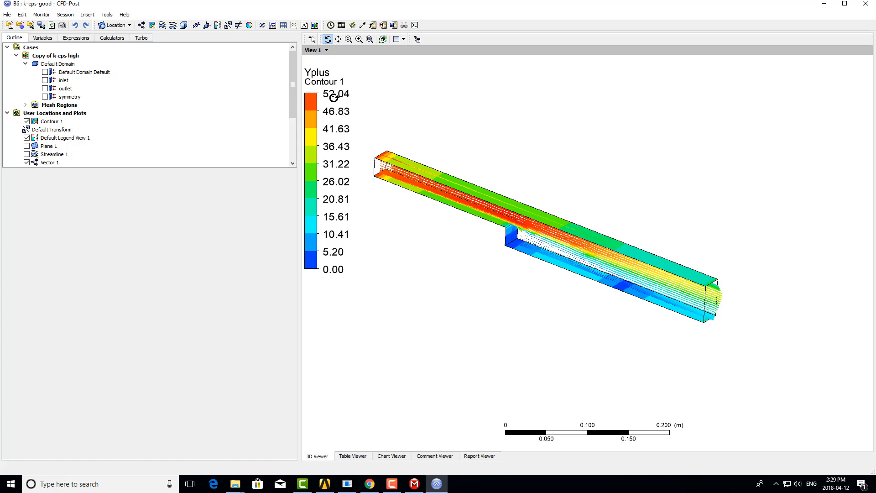
pyautogui.moveTo(409, 211)
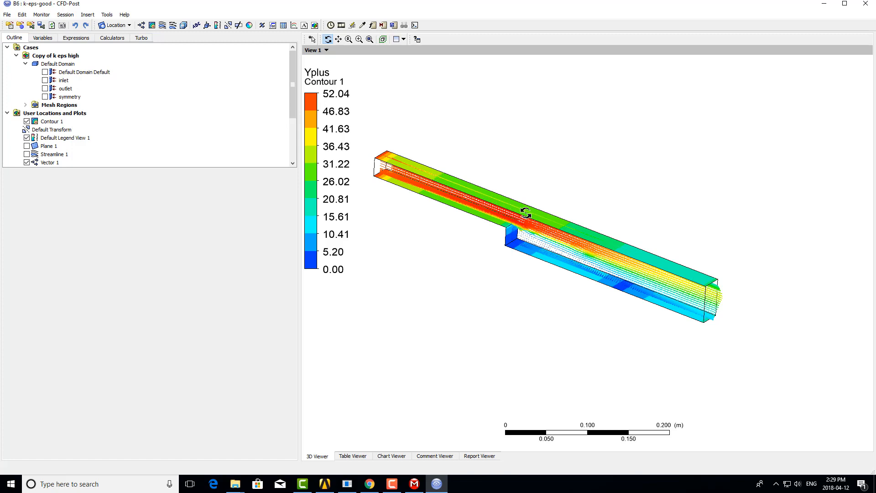
pyautogui.moveTo(547, 221)
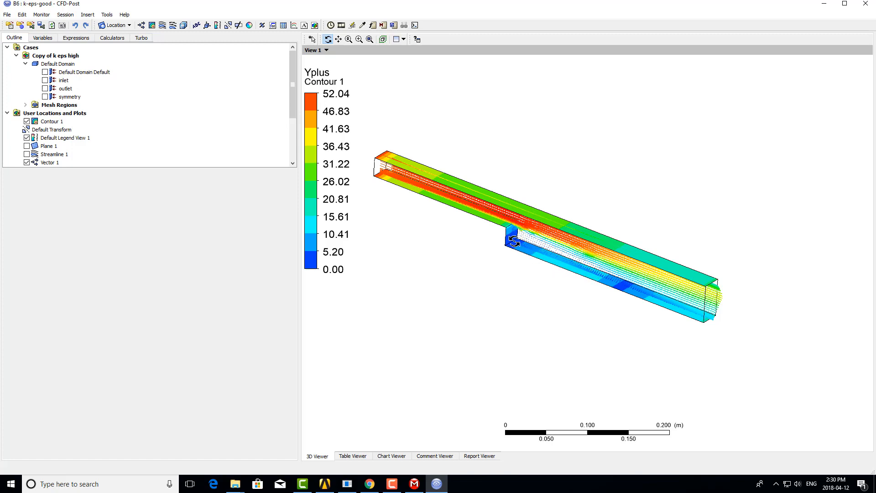
pyautogui.moveTo(582, 274)
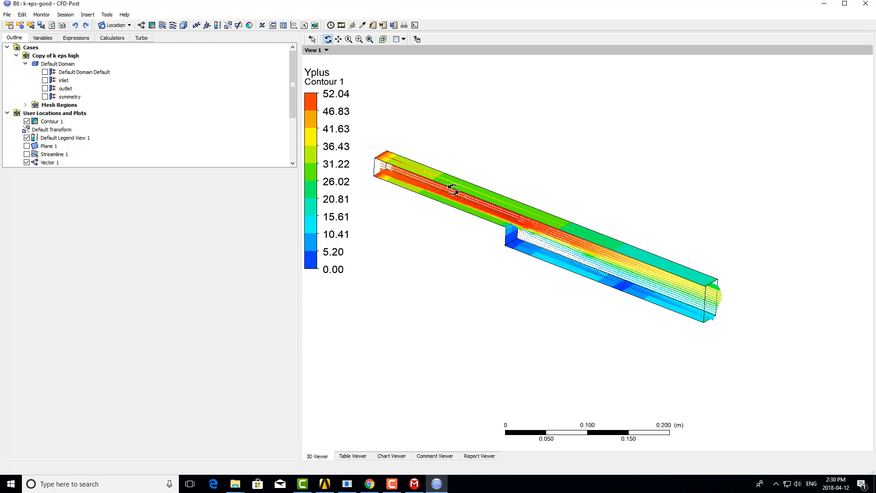
pyautogui.moveTo(490, 202)
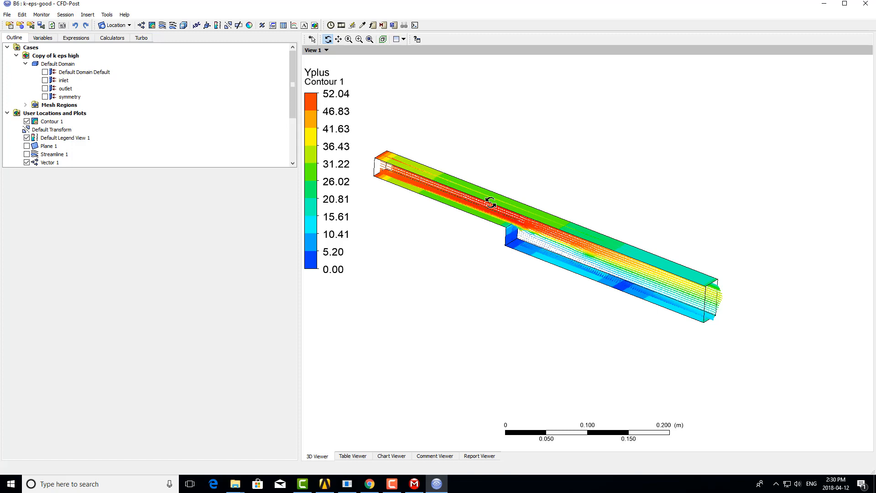